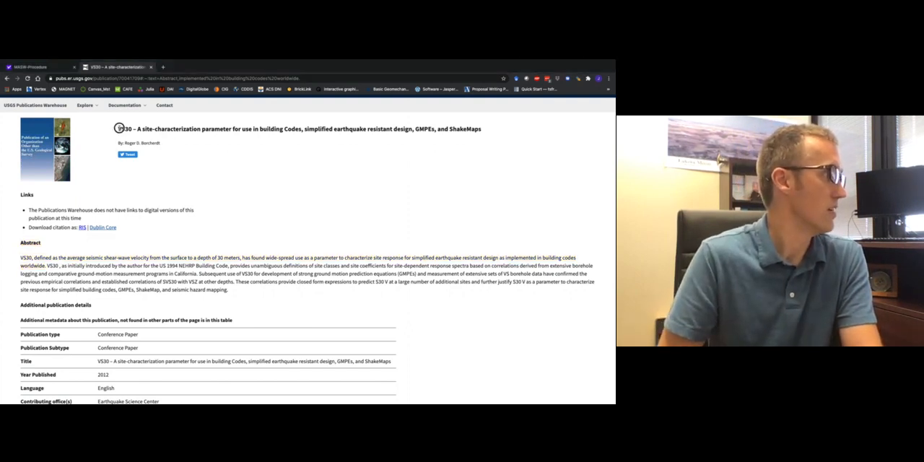
Step: Highlight the abstract's title and site-coefficient passages while reading, then return to the MASW Procedure page
triple_click(297, 129)
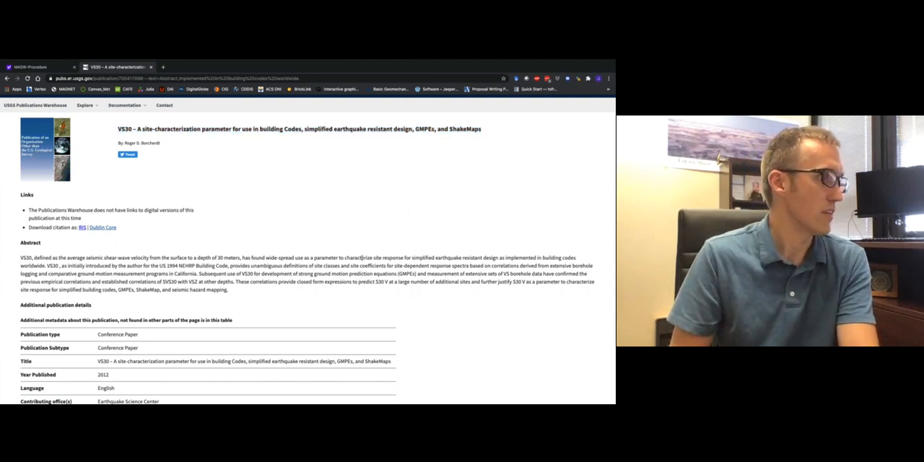
drag(338, 256, 492, 257)
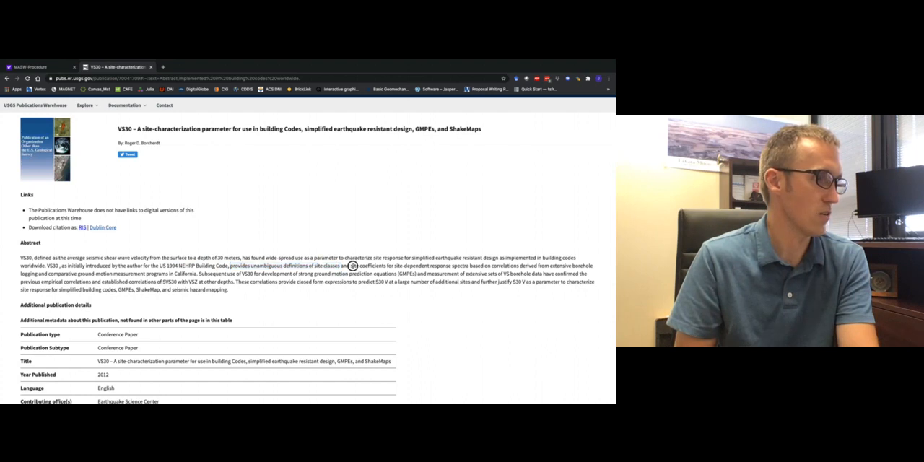
drag(352, 265, 467, 265)
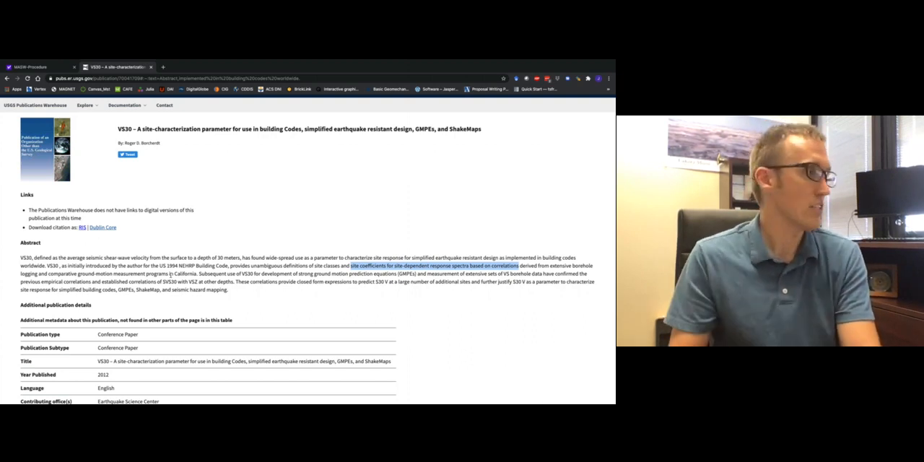
click(37, 66)
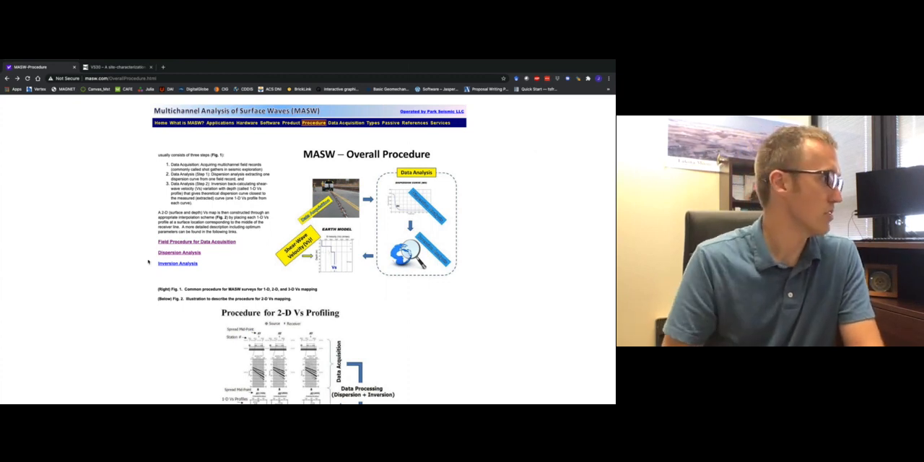
Step: Follow the Inversion Analysis link to its earth model and dispersion curve figures
click(179, 251)
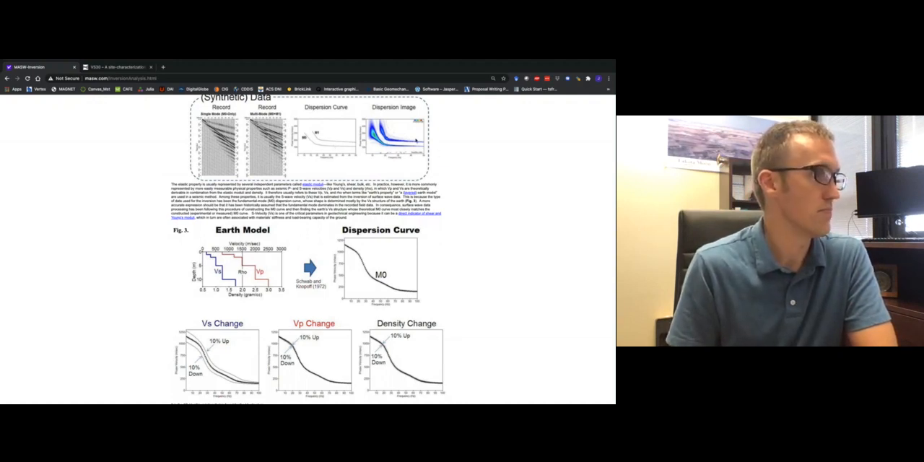
scroll(down, 3)
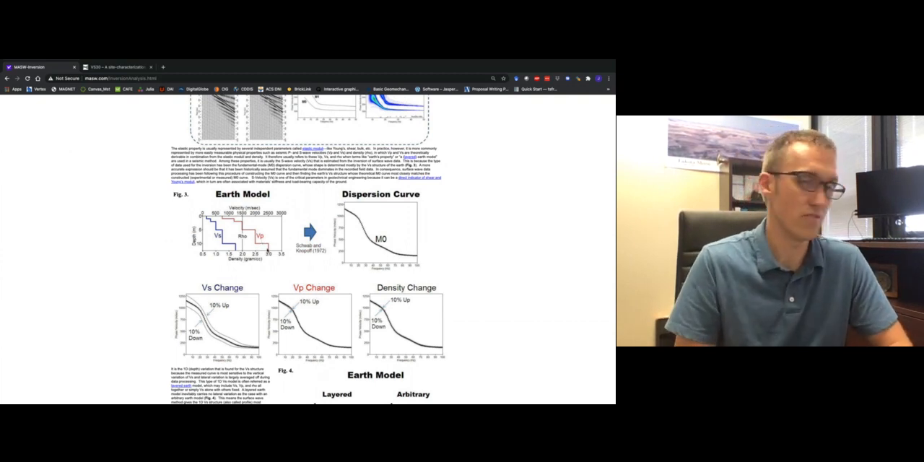
Step: Scroll back to the Fig. 1 inversion diagram at the top of the page
scroll(down, 3)
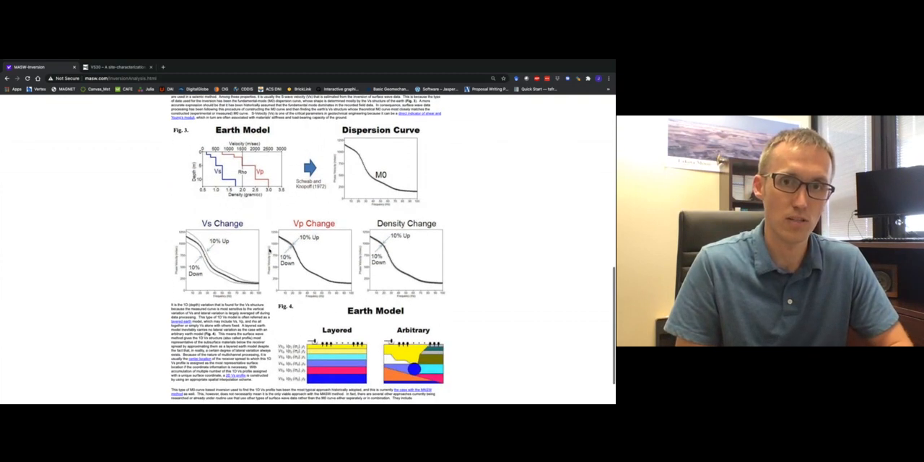
scroll(up, 3)
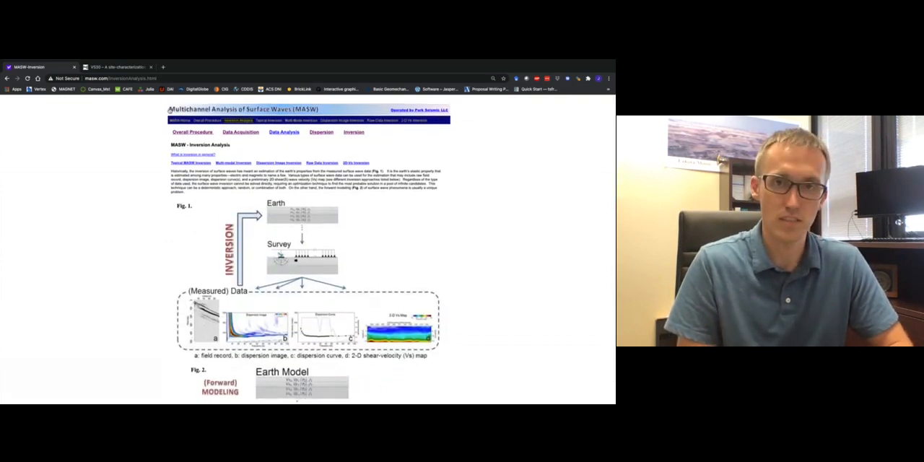